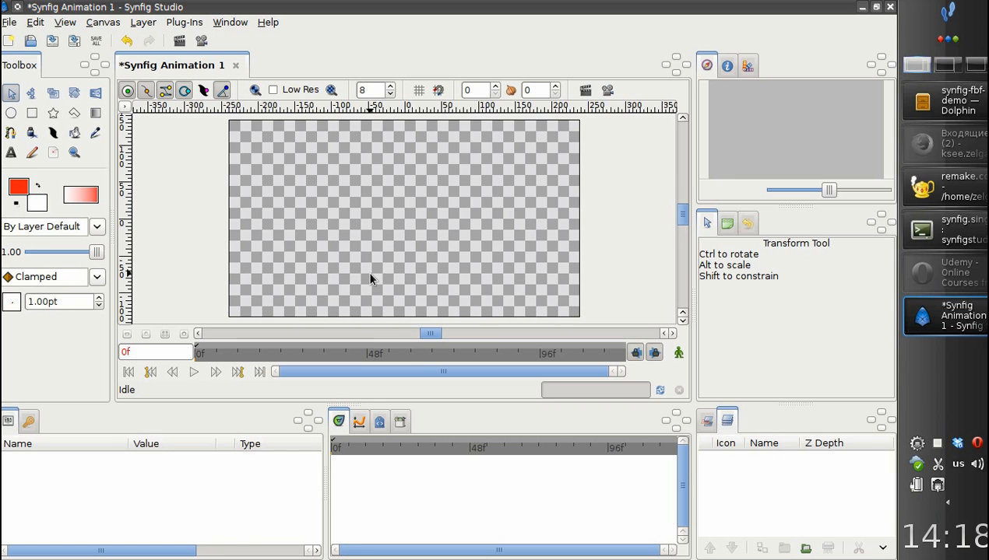
pyautogui.moveTo(398, 256)
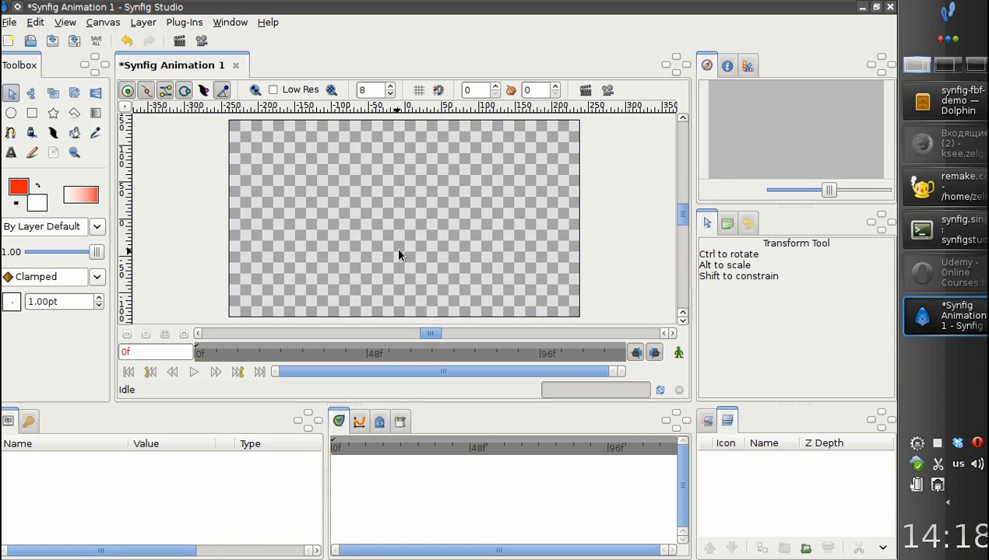
pyautogui.moveTo(204, 126)
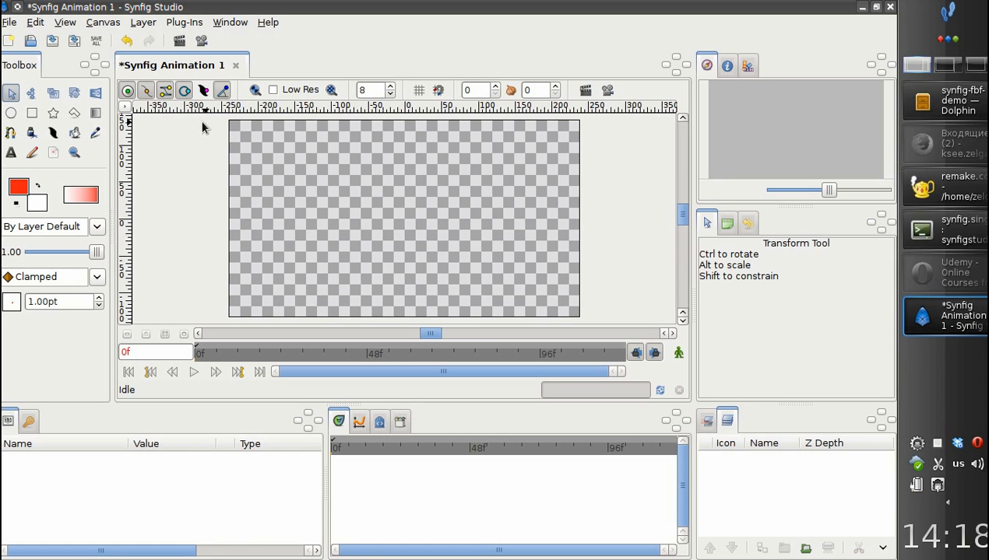
# Import empty.png as a new image layer via File > Import.
pyautogui.click(9, 22)
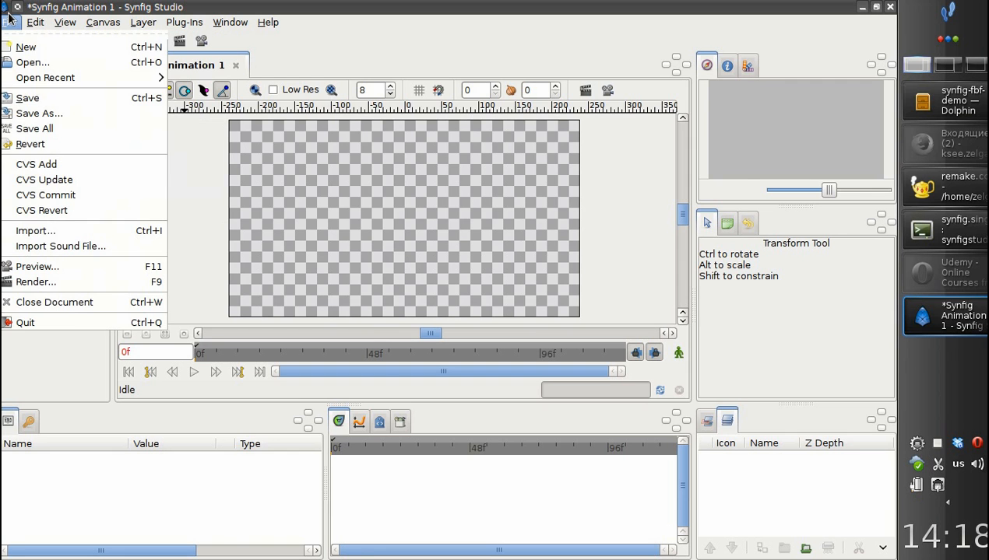
pyautogui.click(35, 230)
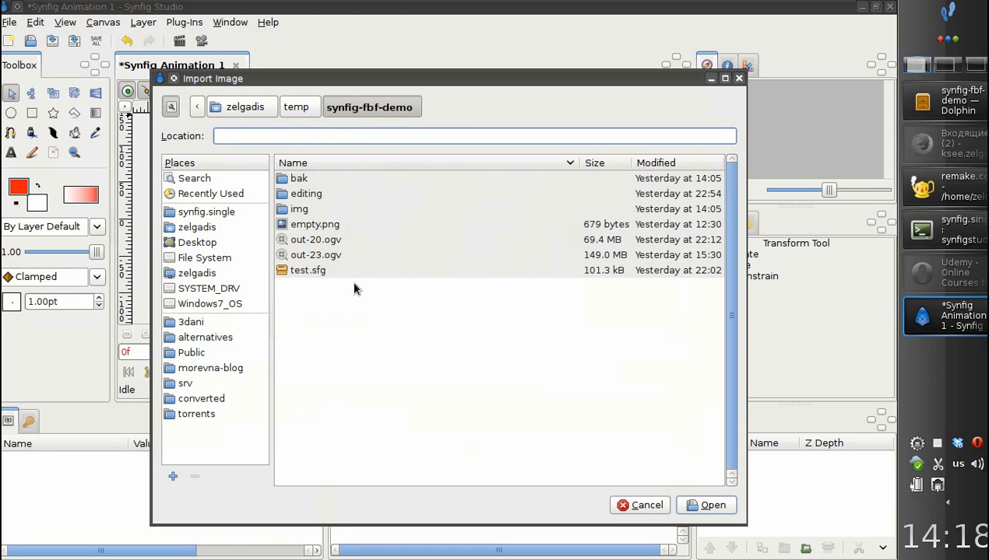
pyautogui.click(314, 224)
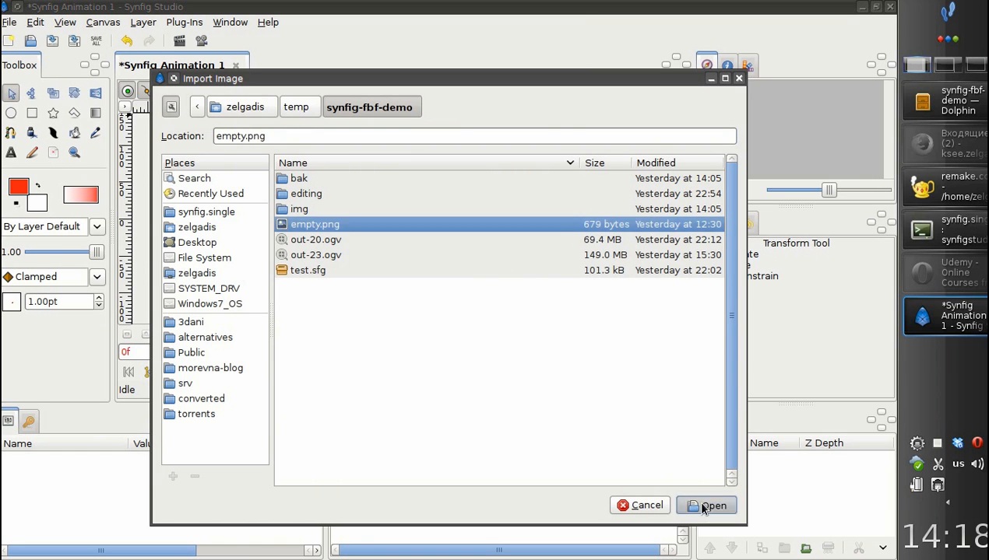
pyautogui.click(706, 505)
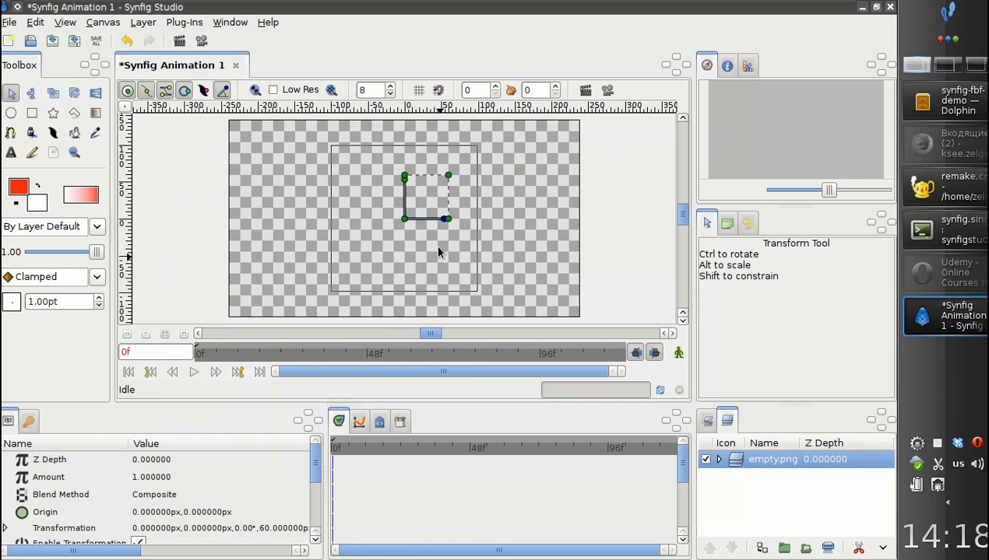
pyautogui.moveTo(381, 241)
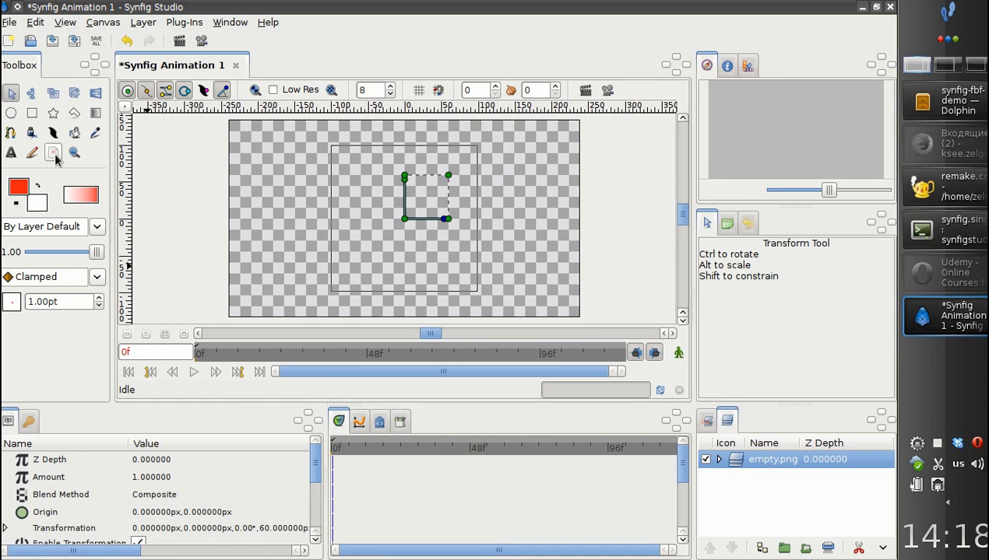
# Activate the Brush tool and browse down through the MyPaint brush presets.
pyautogui.click(53, 153)
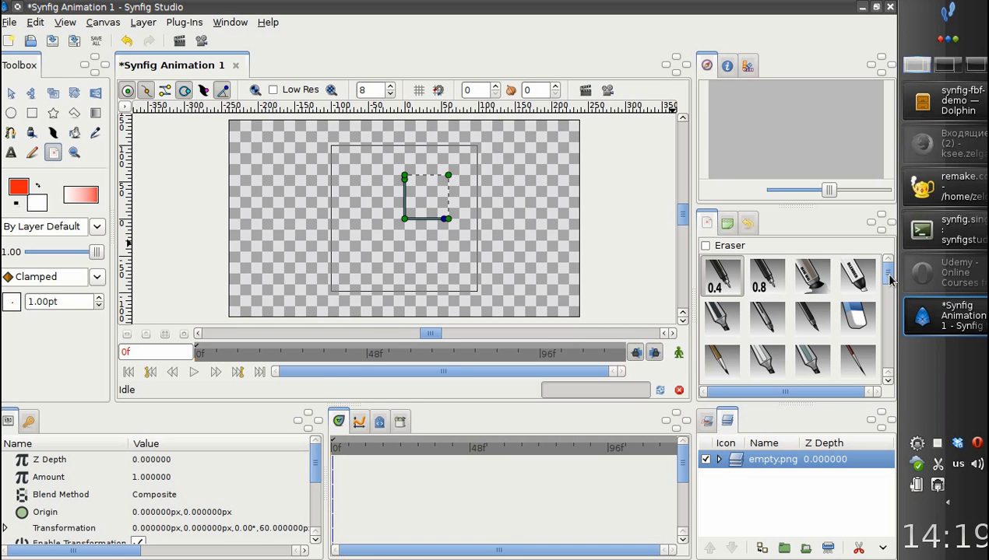
pyautogui.scroll(-3)
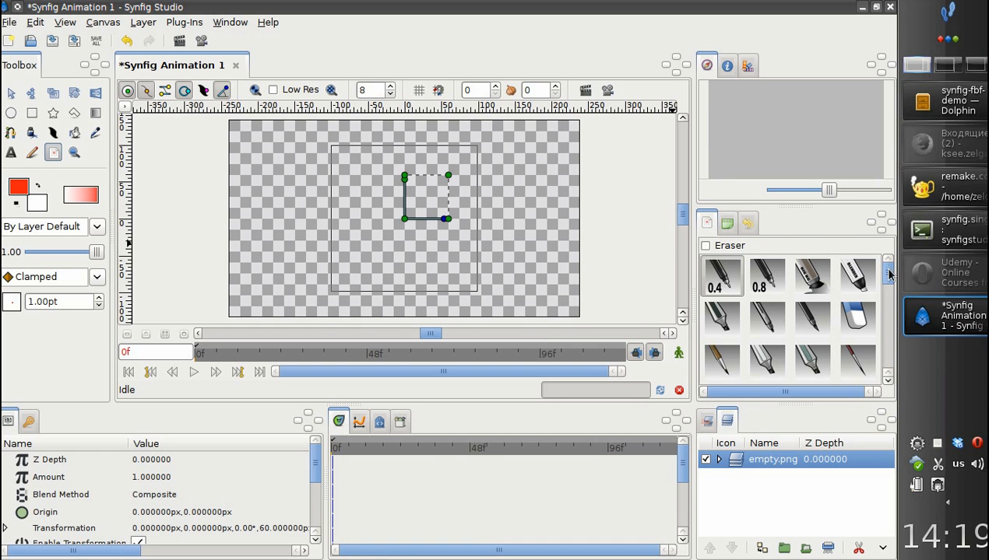
pyautogui.moveTo(806, 257)
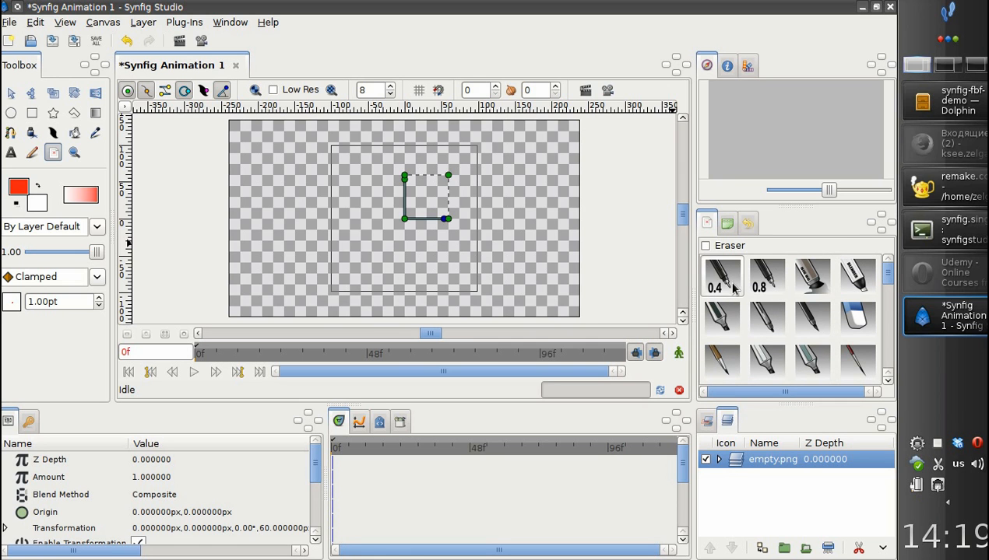
pyautogui.moveTo(730, 295)
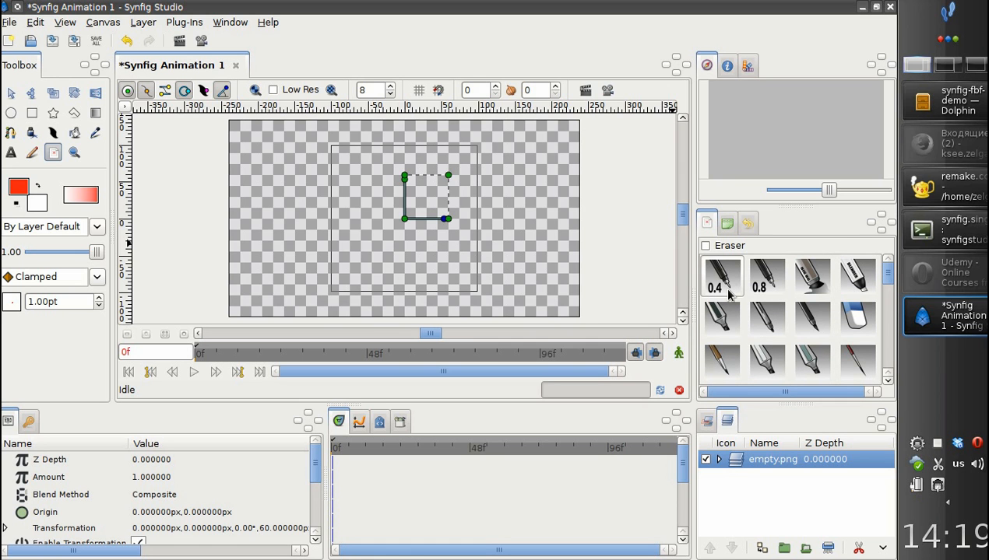
pyautogui.moveTo(887, 280)
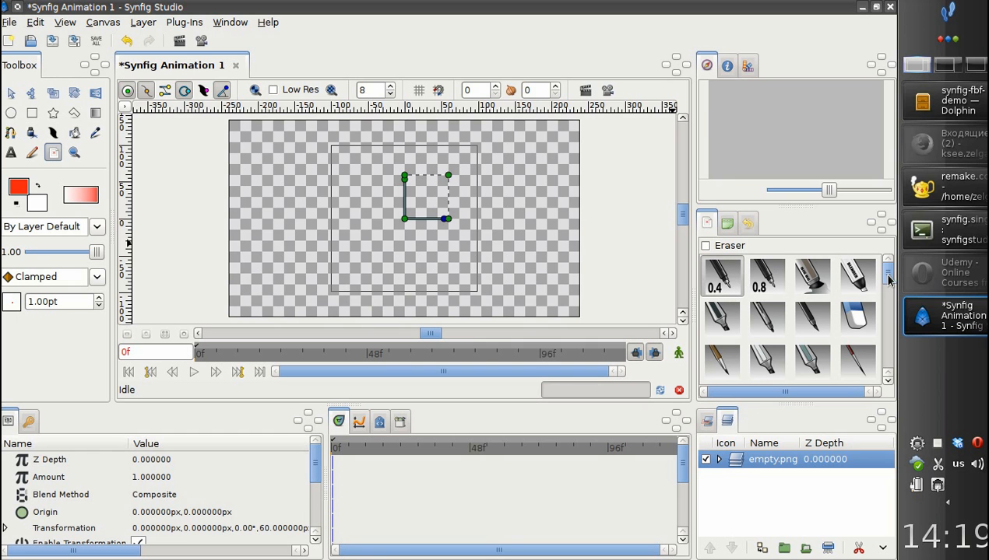
pyautogui.scroll(-3)
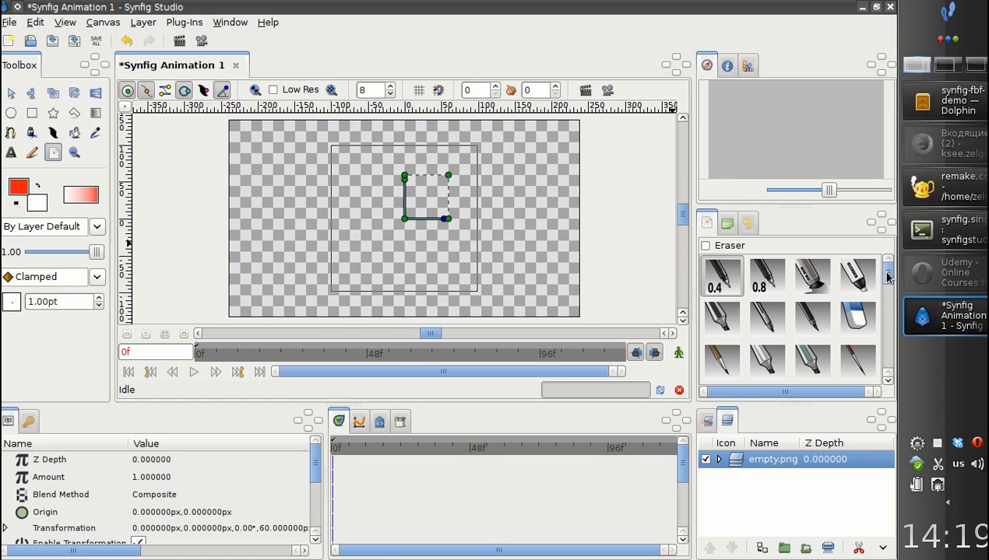
pyautogui.scroll(-3)
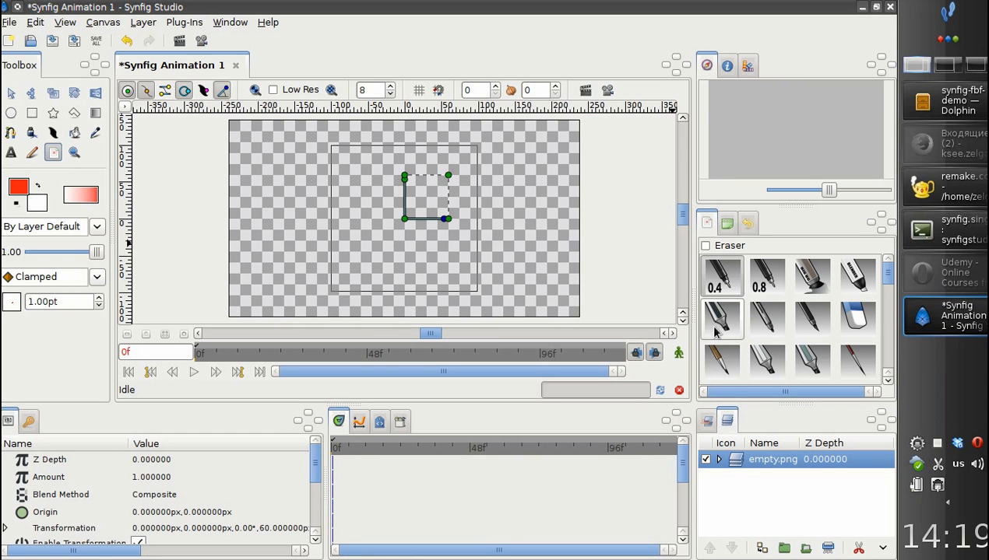
pyautogui.moveTo(719, 273)
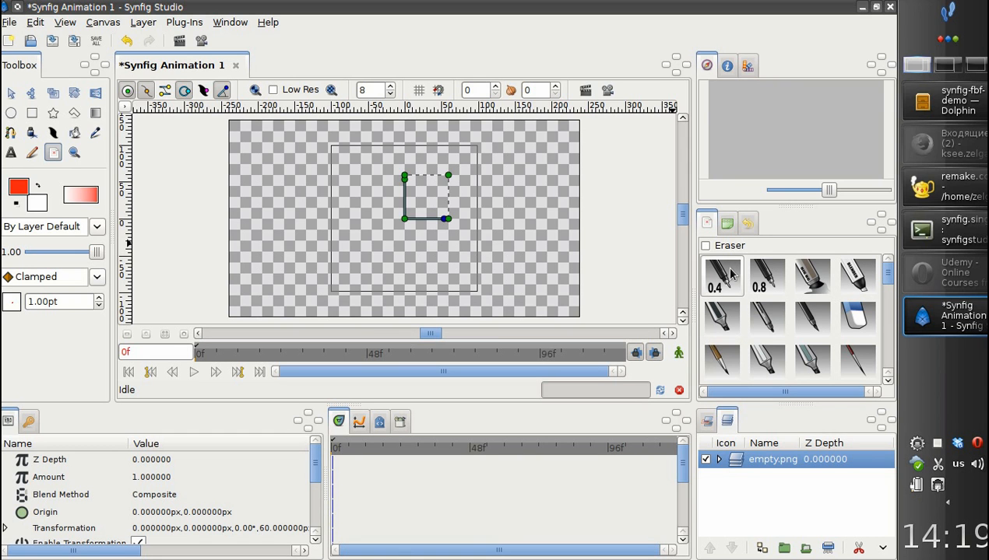
pyautogui.moveTo(721, 318)
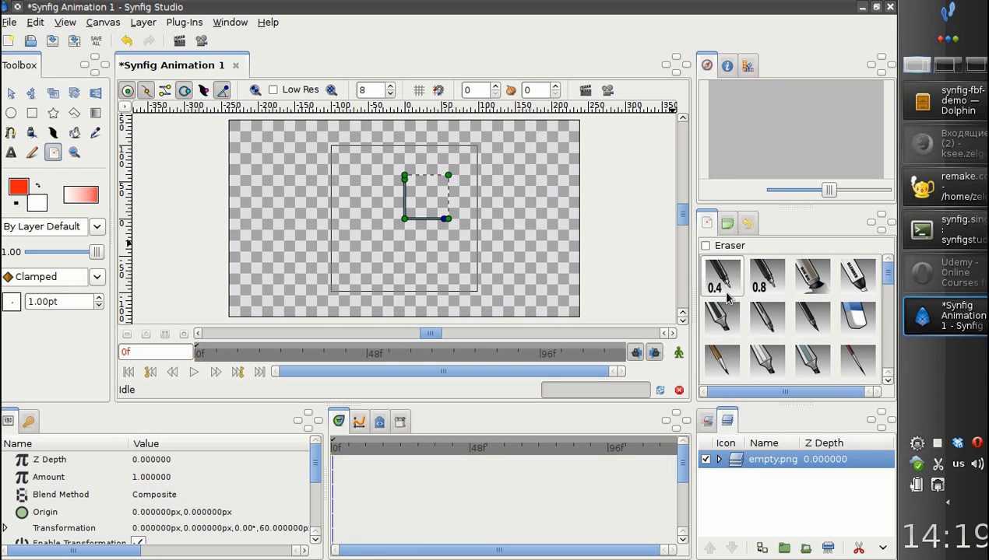
pyautogui.moveTo(812, 277)
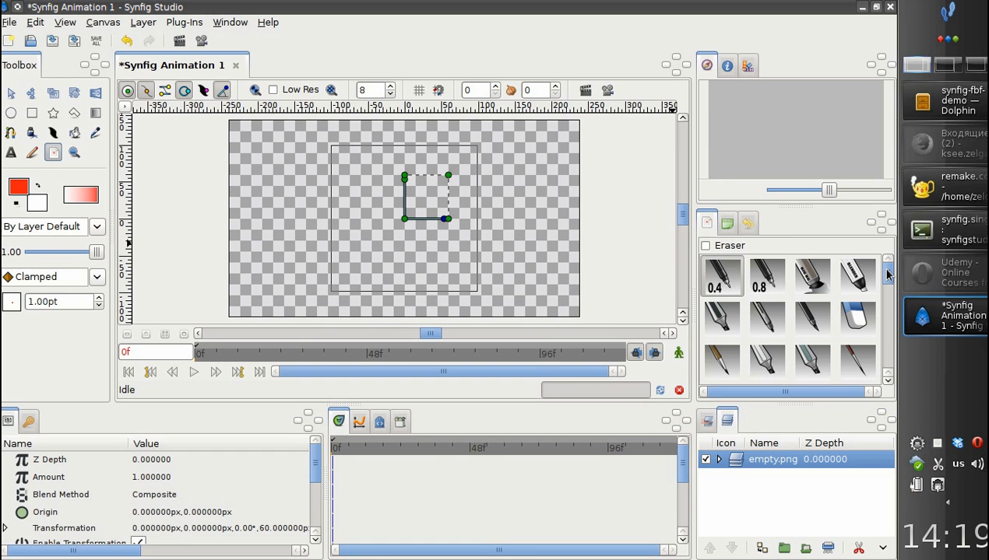
pyautogui.scroll(-3)
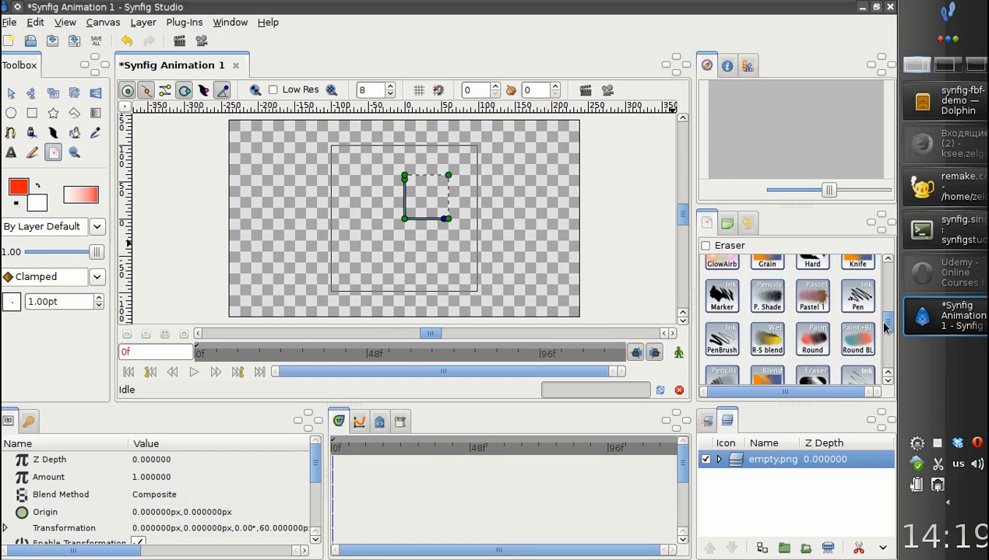
pyautogui.scroll(-3)
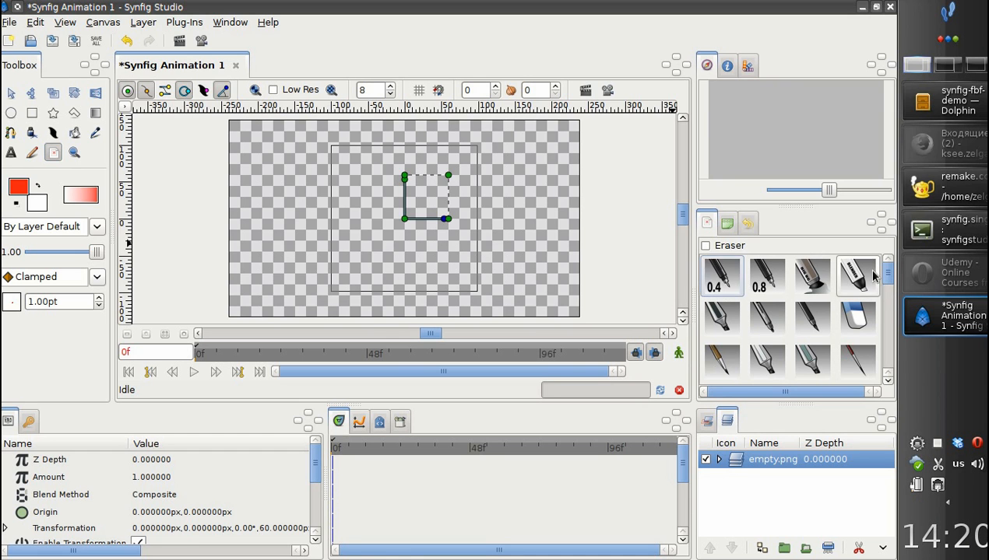
# Pick sketching brushes such as Sparks and paint orange strokes across the canvas middle.
pyautogui.click(720, 277)
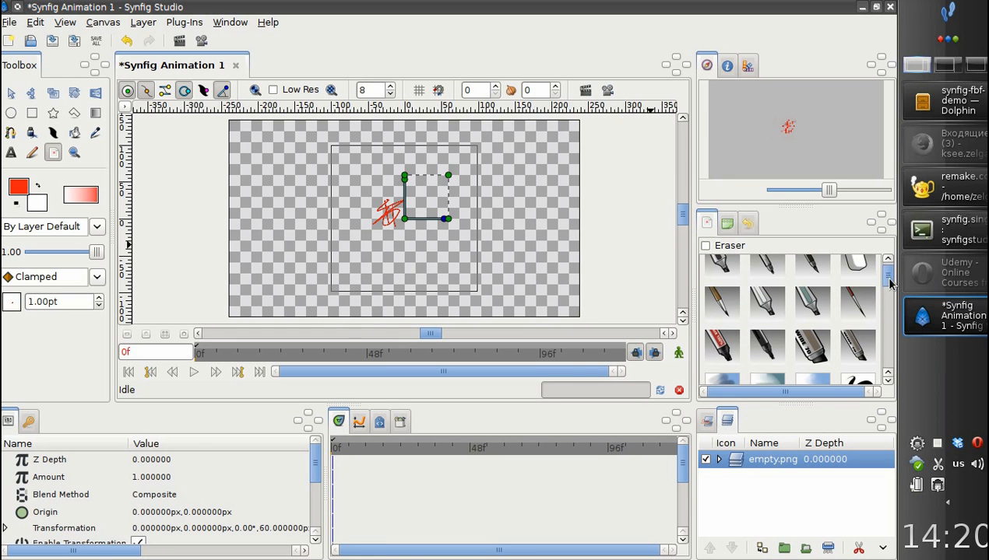
pyautogui.click(720, 349)
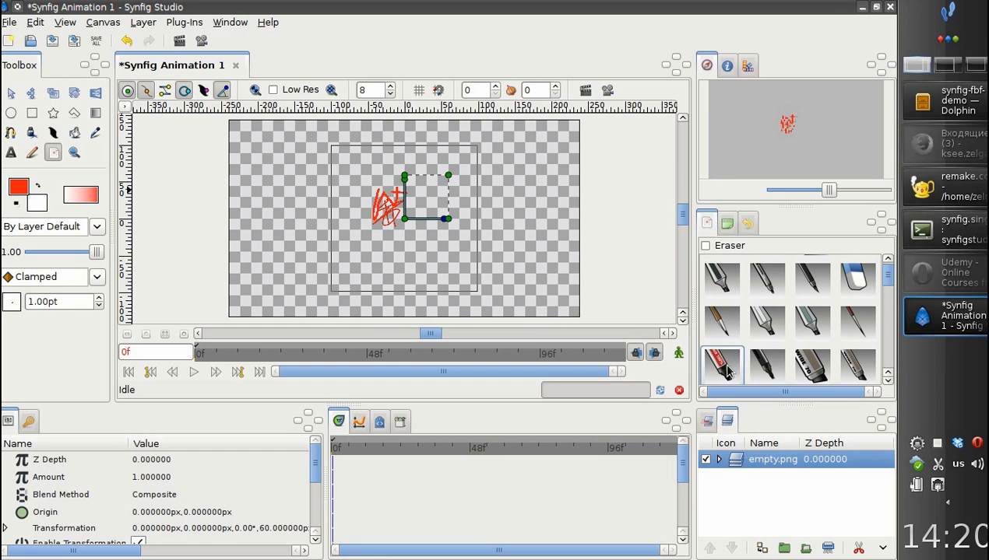
pyautogui.scroll(-3)
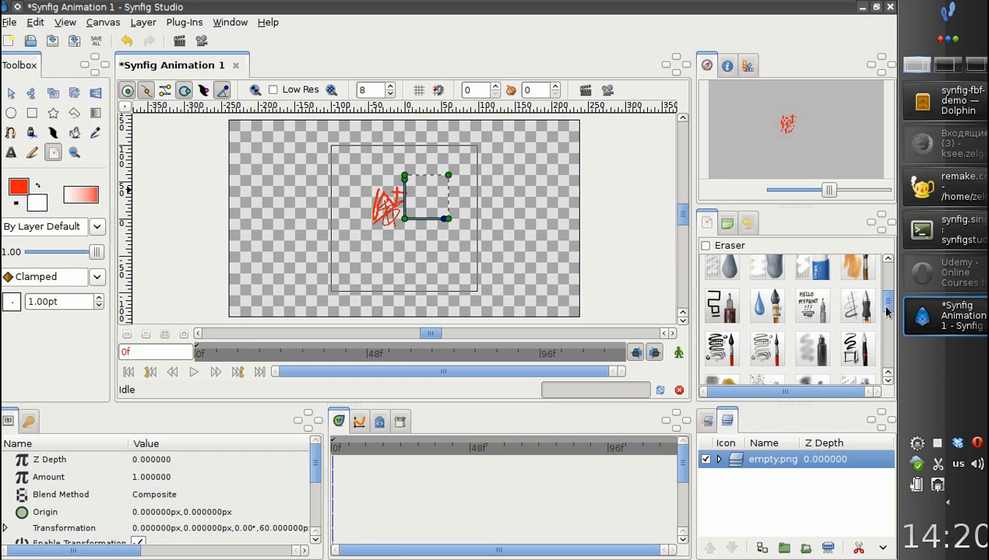
pyautogui.scroll(-3)
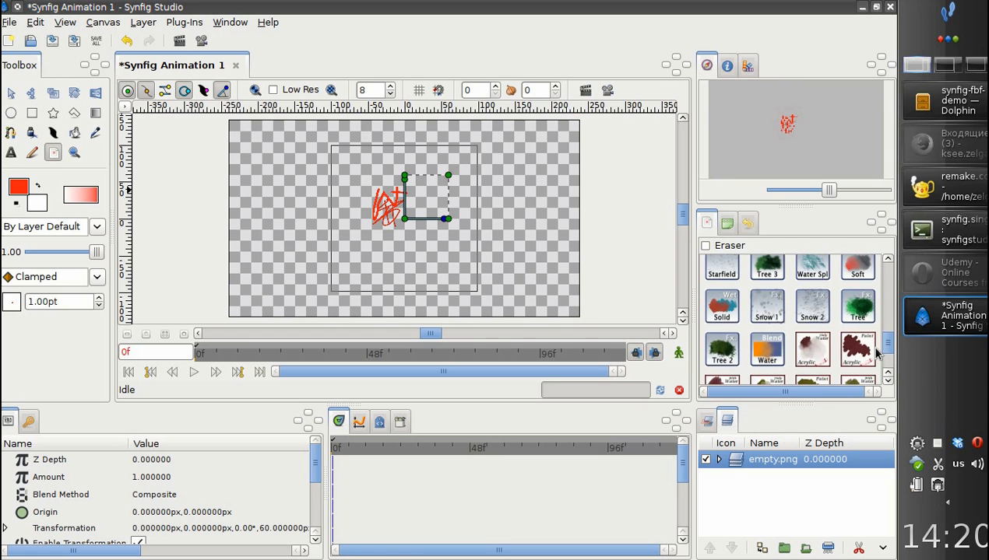
pyautogui.scroll(-3)
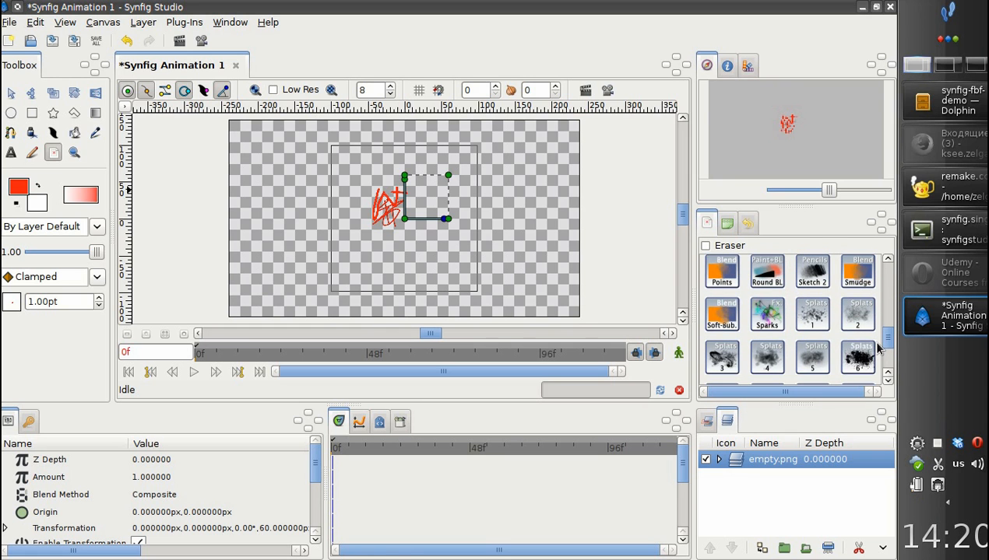
pyautogui.scroll(-3)
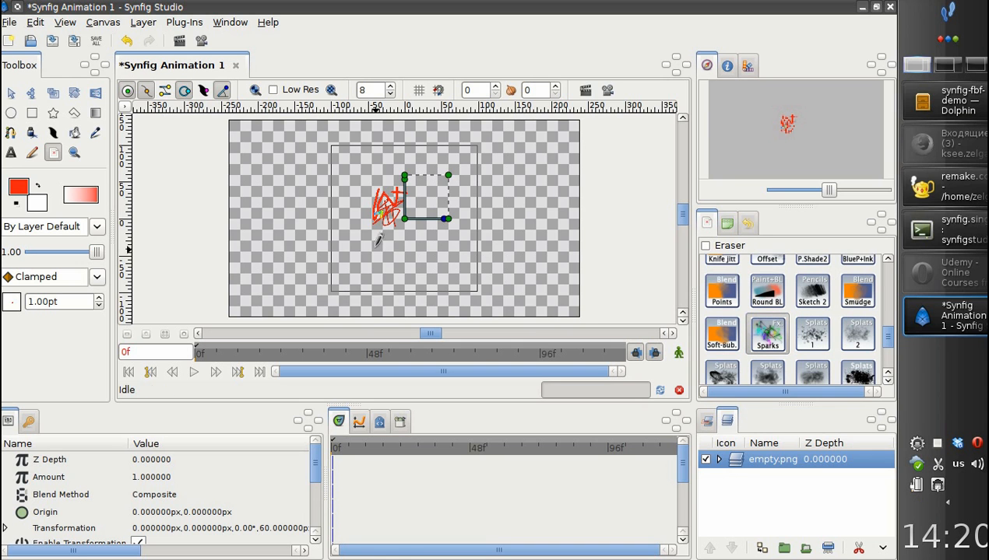
pyautogui.moveTo(397, 237); pyautogui.dragTo(421, 246)
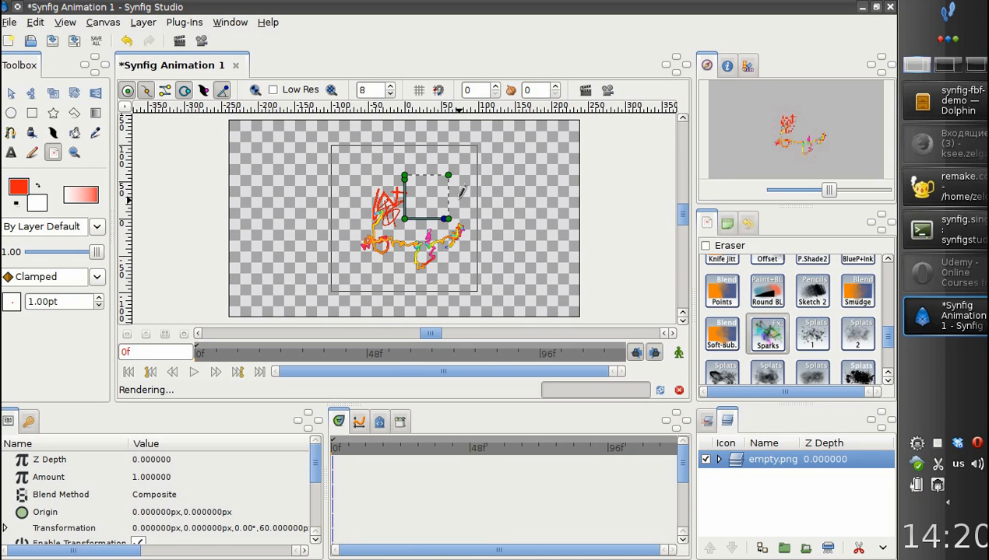
# Switch between further brush presets to vary the red and orange scribbles.
pyautogui.click(765, 333)
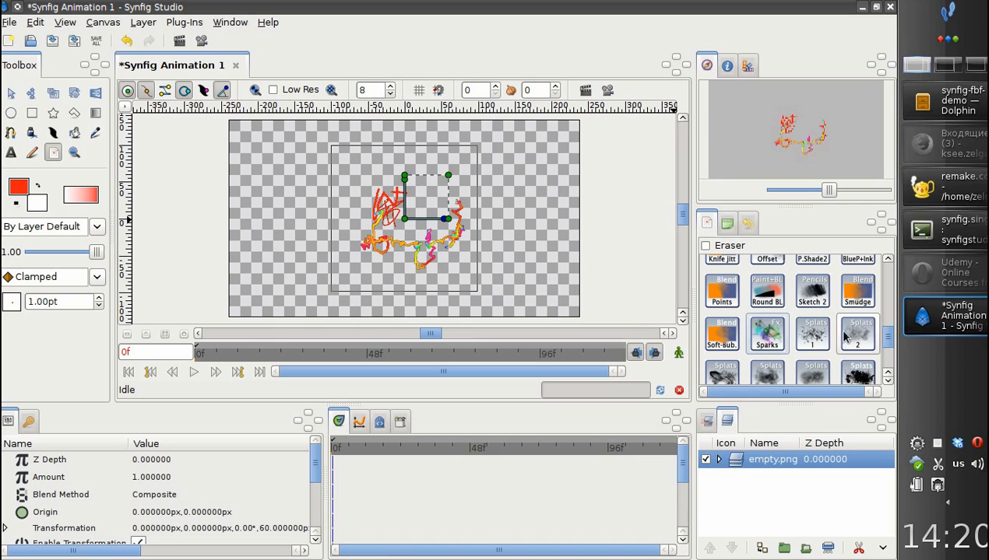
pyautogui.scroll(-3)
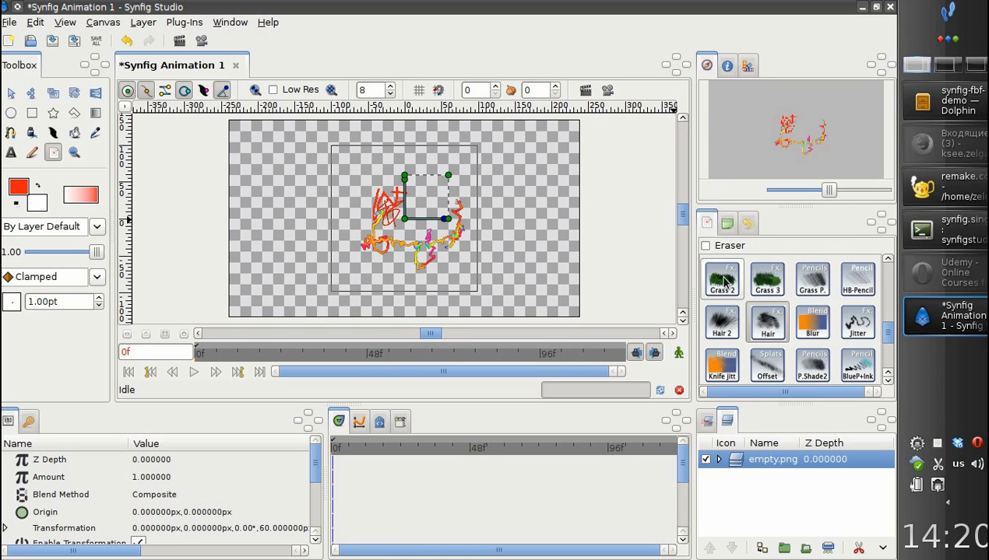
pyautogui.click(721, 278)
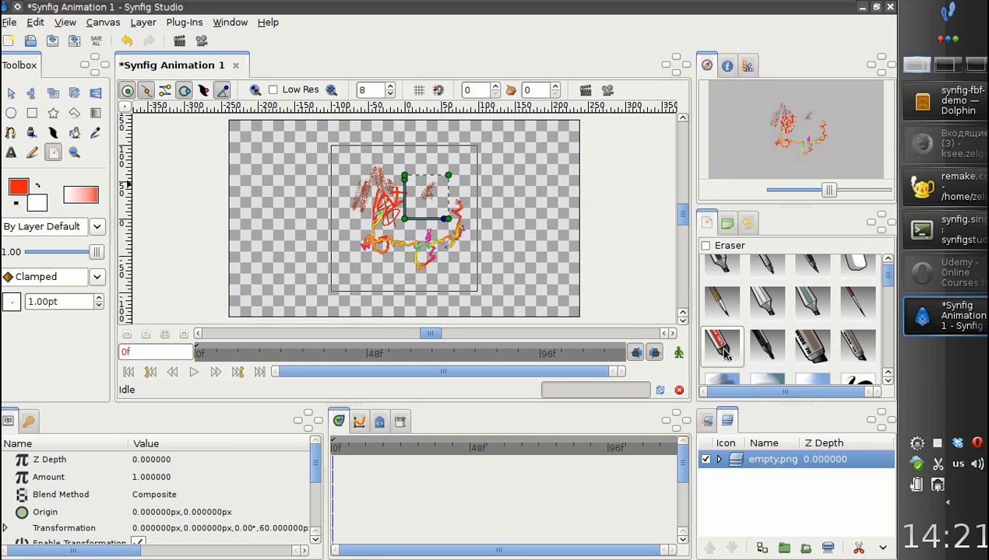
# Set the outline colour to green and paint, then to blue and paint again.
pyautogui.click(723, 347)
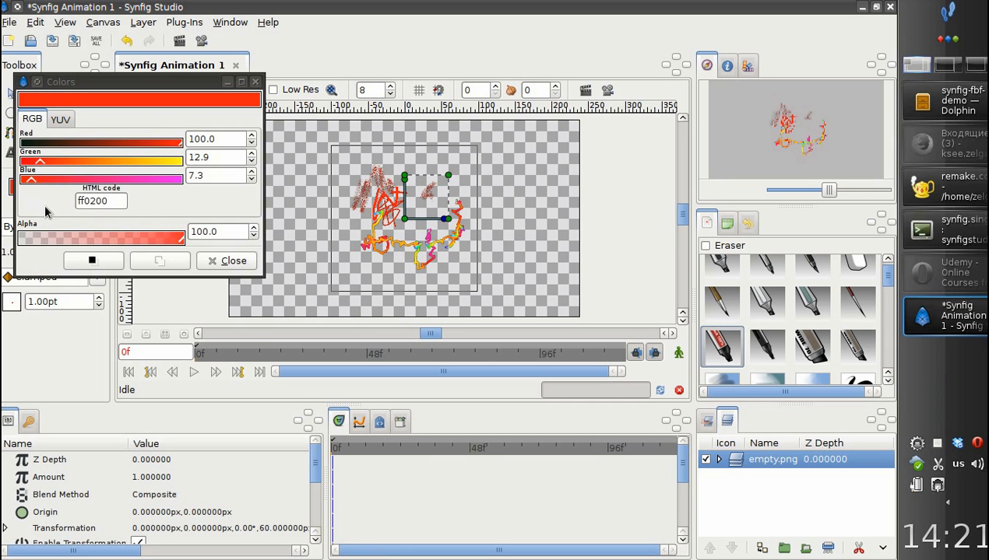
pyautogui.moveTo(39, 158); pyautogui.dragTo(93, 157)
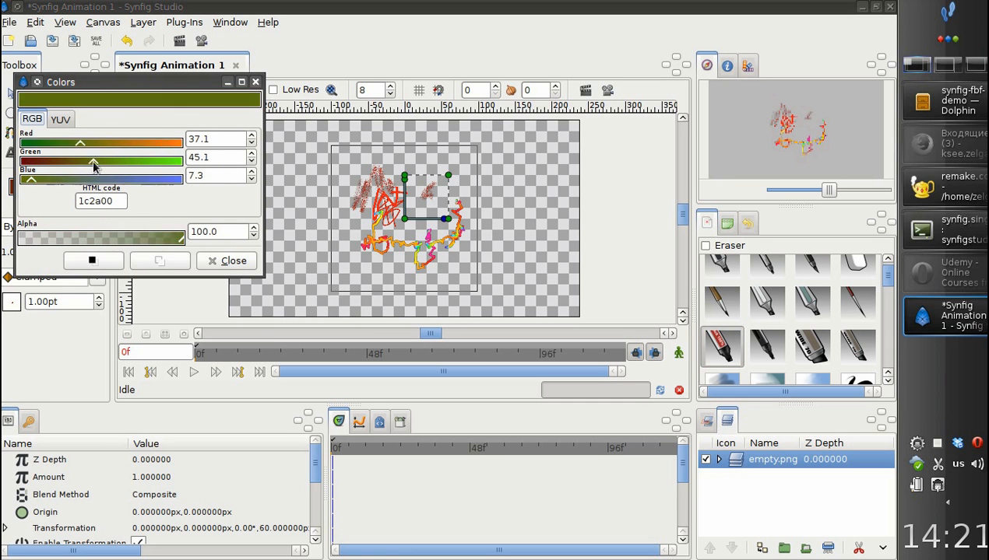
pyautogui.click(233, 261)
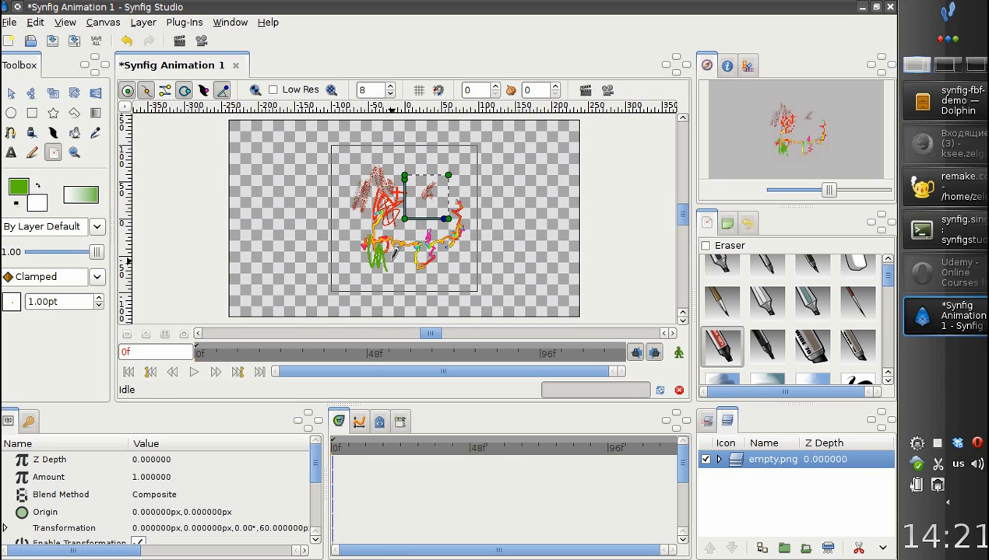
pyautogui.click(19, 190)
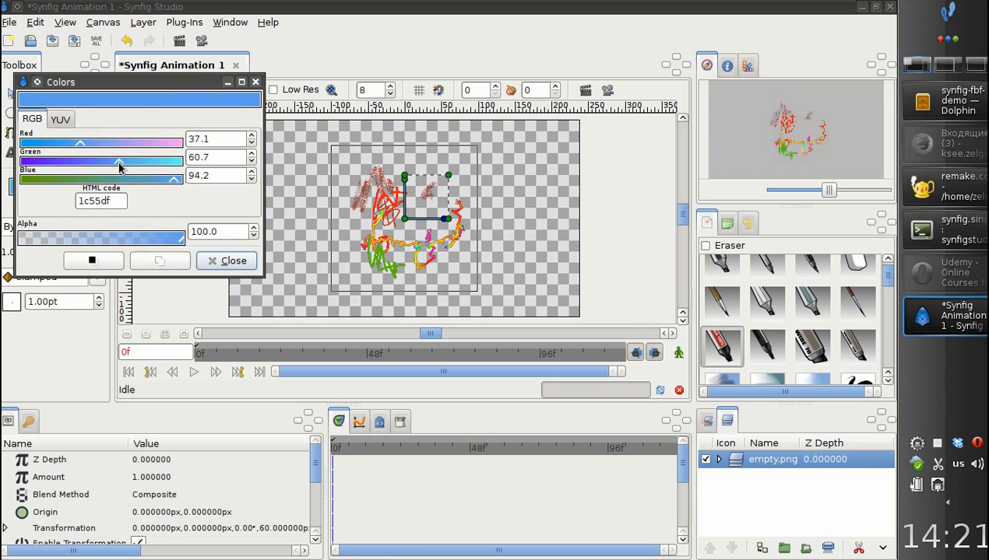
pyautogui.click(234, 262)
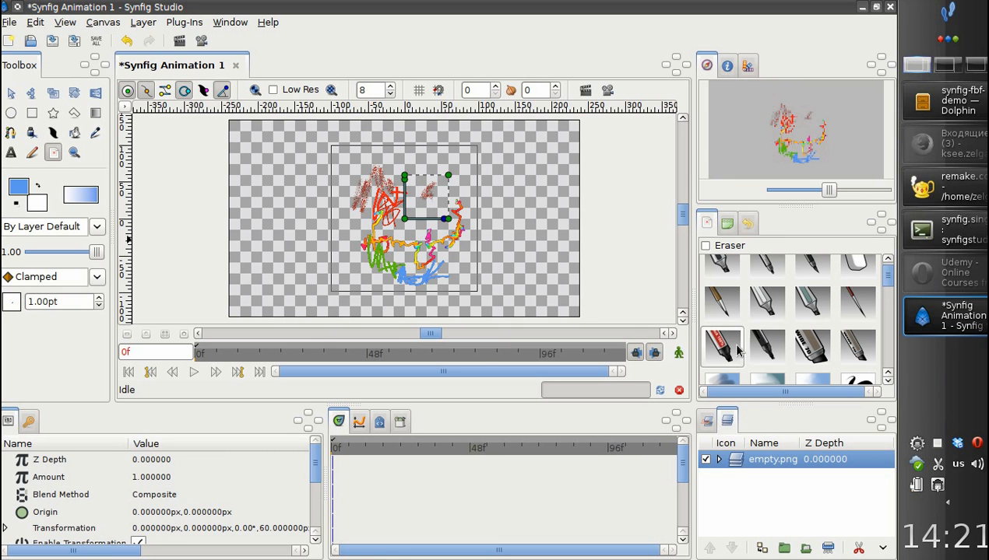
# Turn on Eraser mode with an eraser brush and rub out patches of the lower strokes.
pyautogui.click(721, 345)
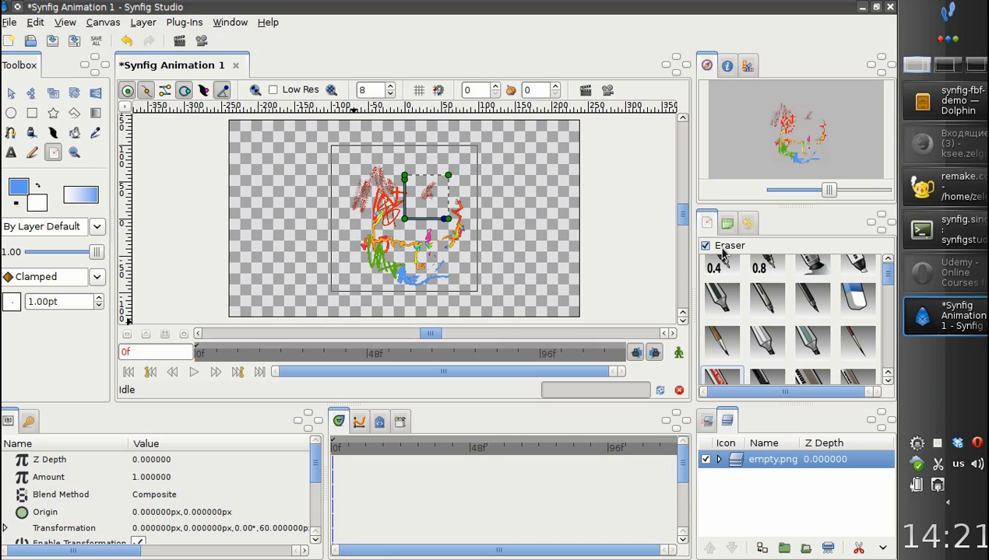
pyautogui.click(857, 299)
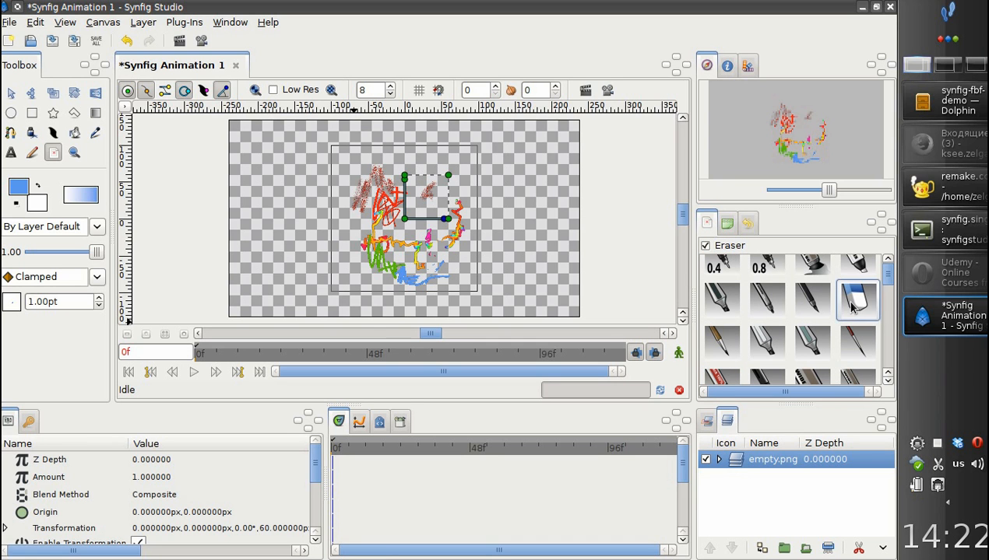